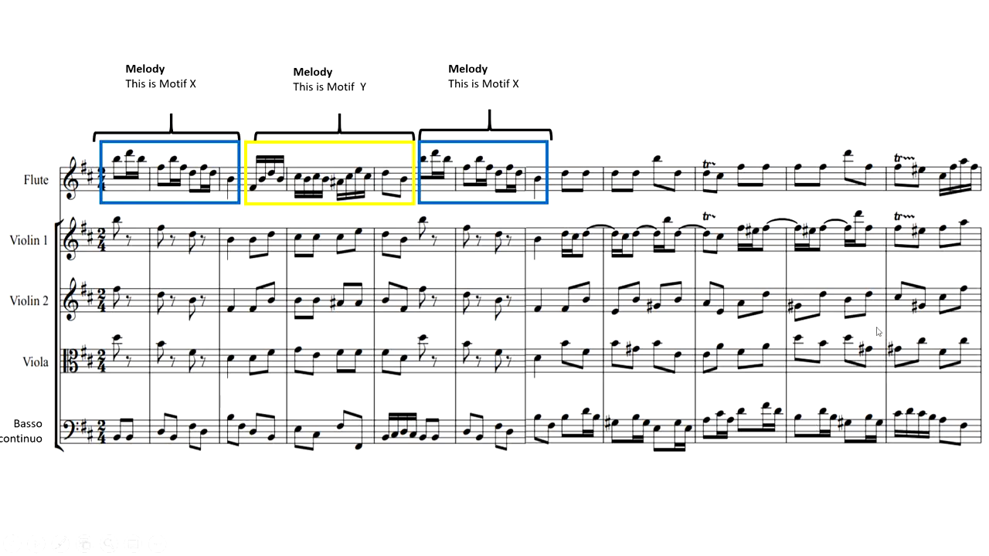
mouse_move(511, 511)
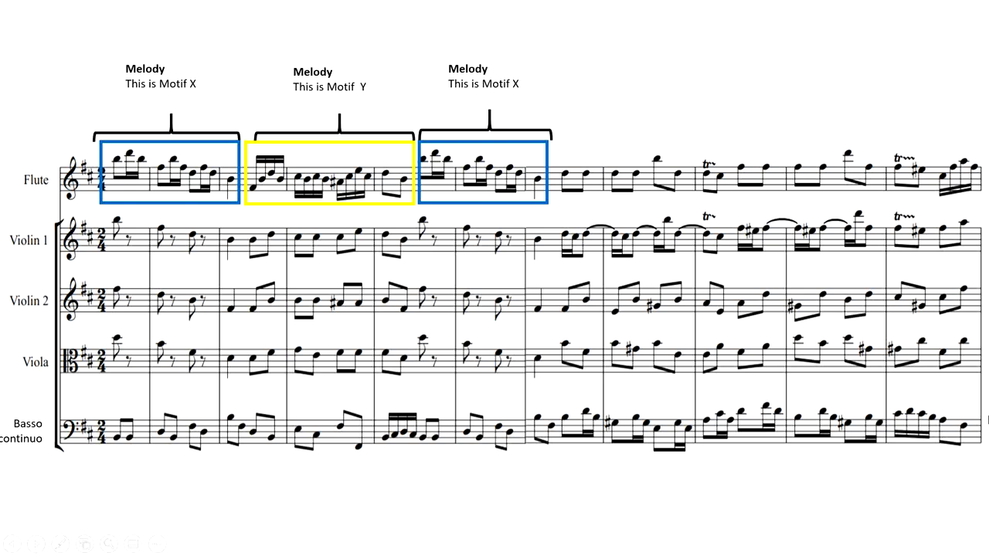
mouse_move(728, 318)
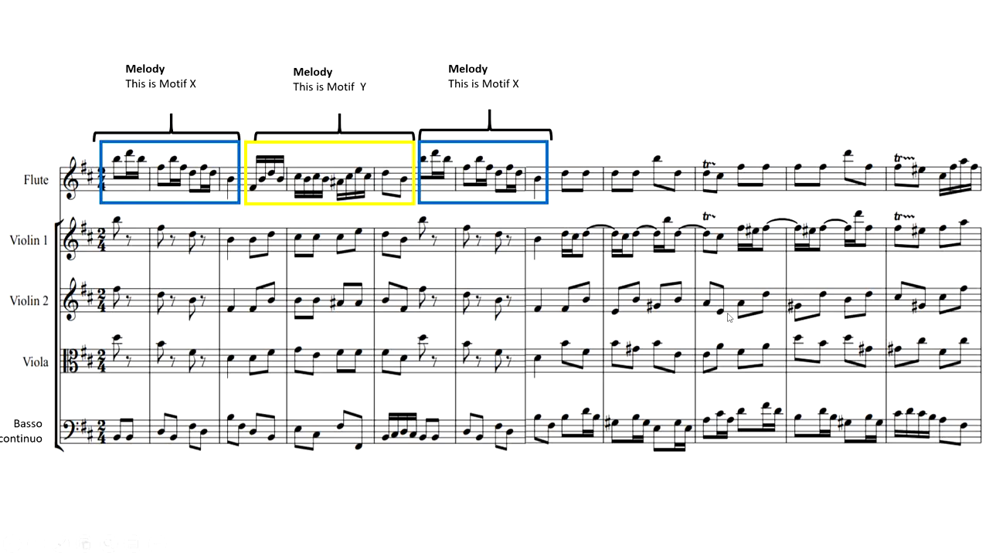
mouse_move(776, 348)
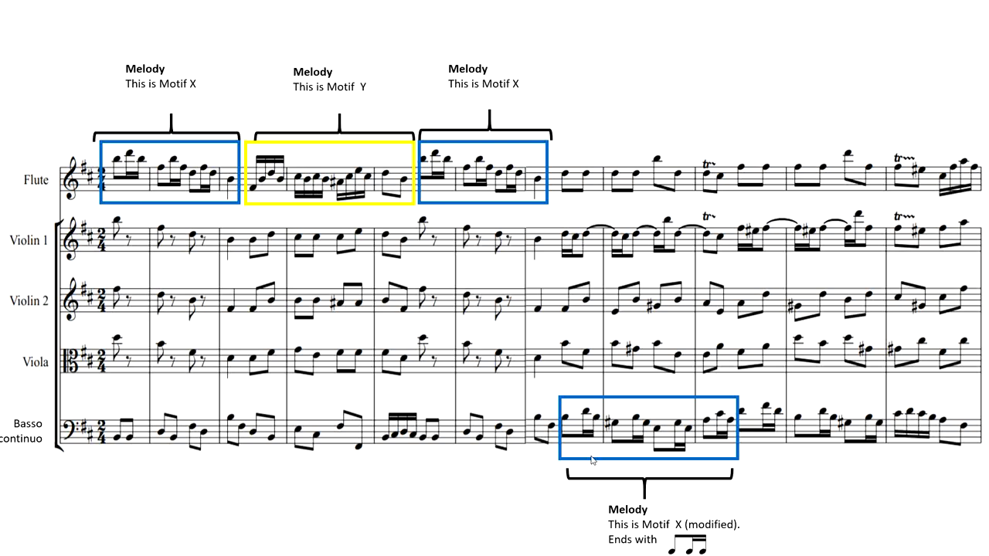
mouse_move(330, 361)
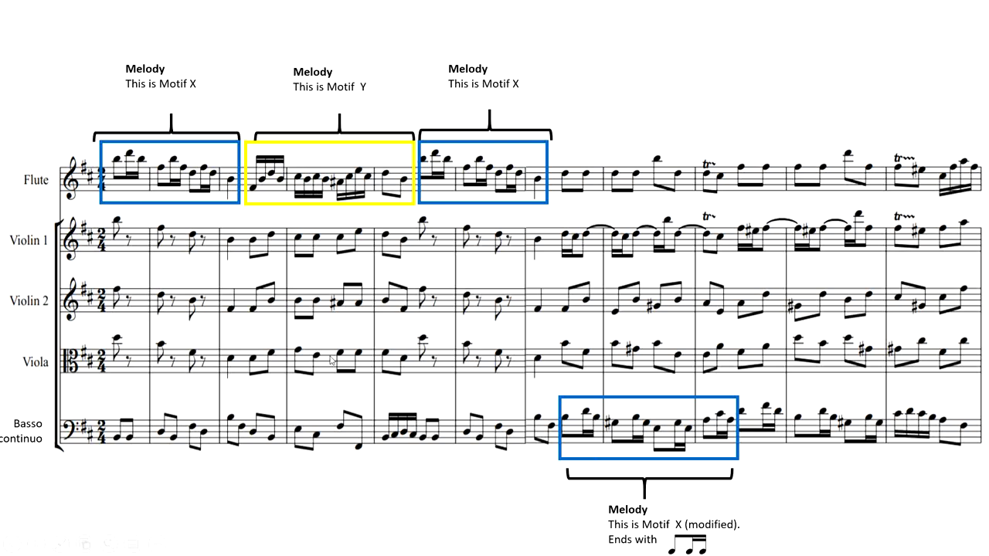
mouse_move(259, 252)
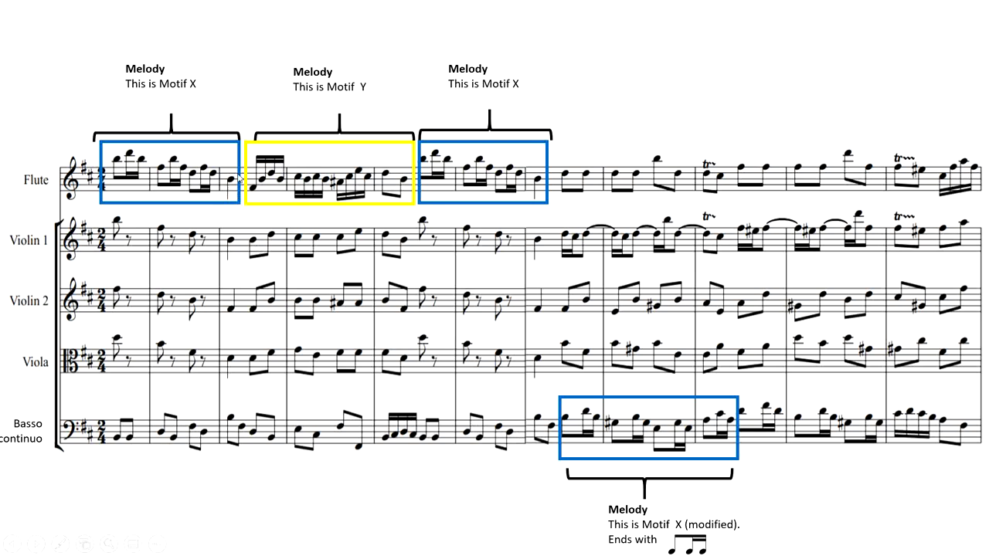
mouse_move(538, 206)
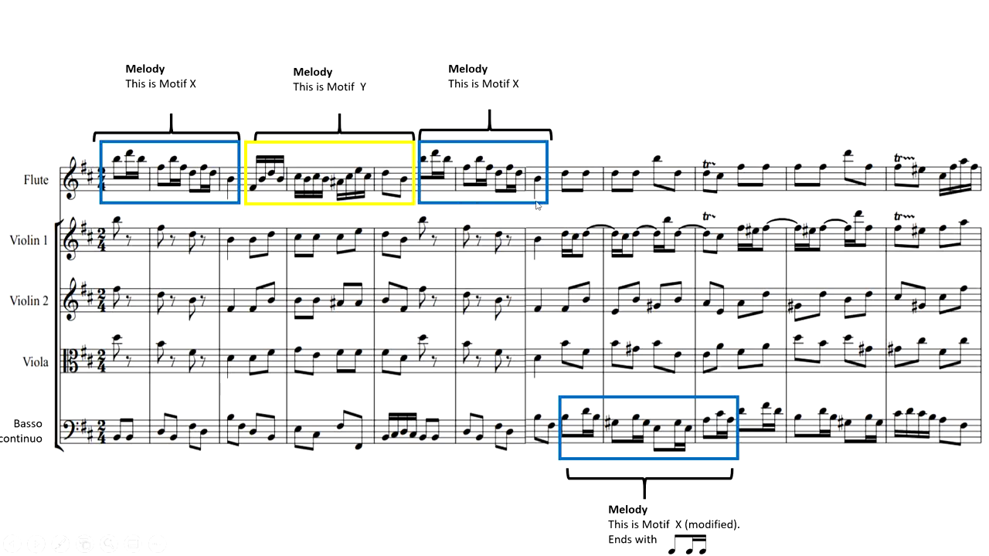
mouse_move(690, 438)
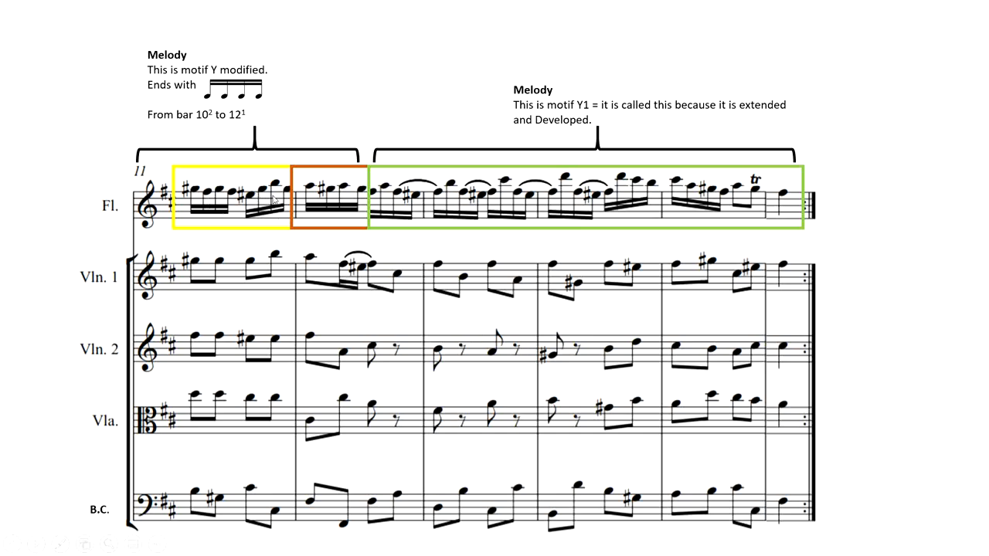
mouse_move(498, 188)
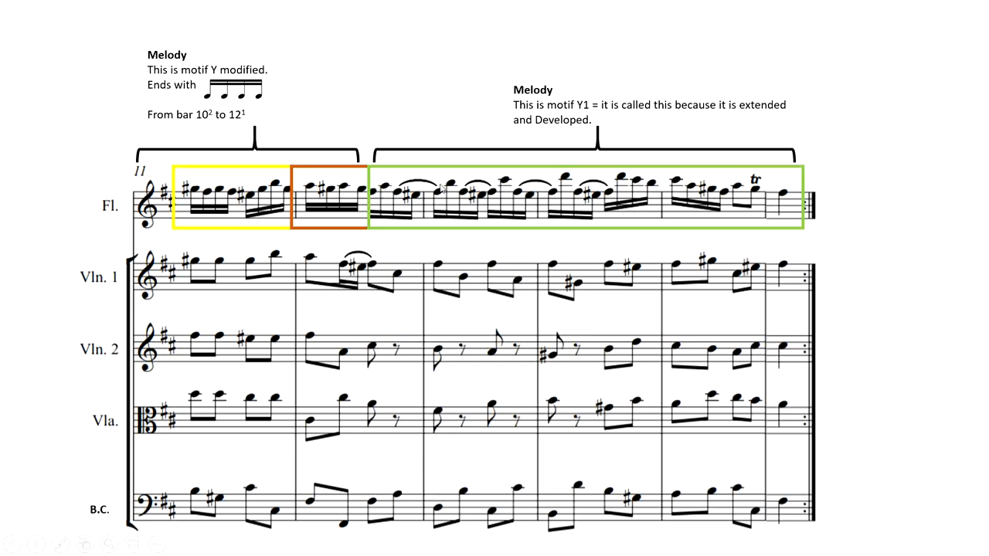
mouse_move(665, 197)
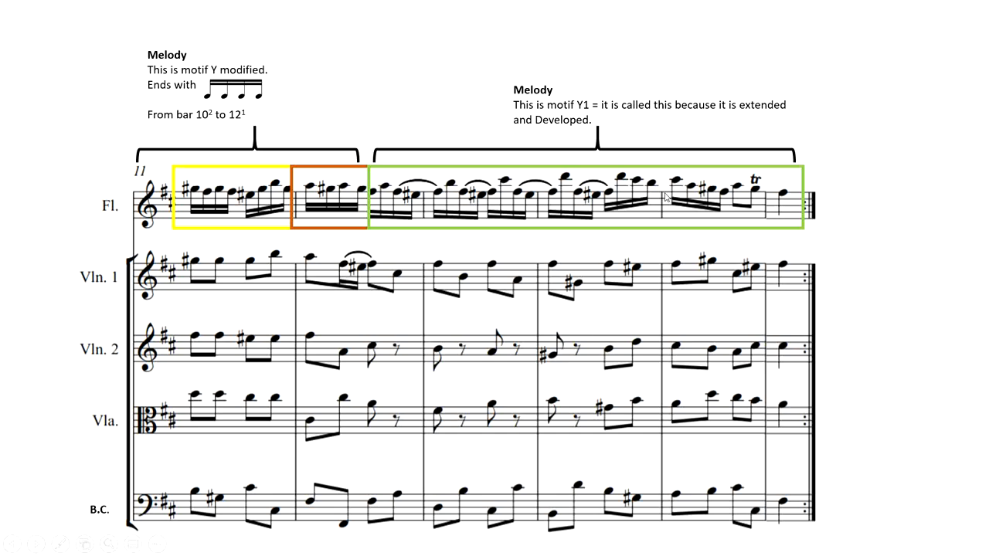